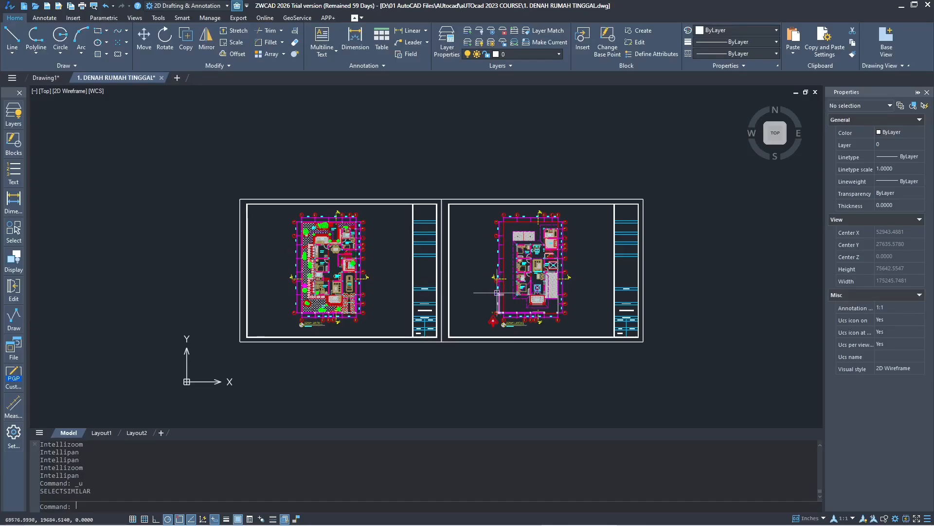
mouse_move(462, 289)
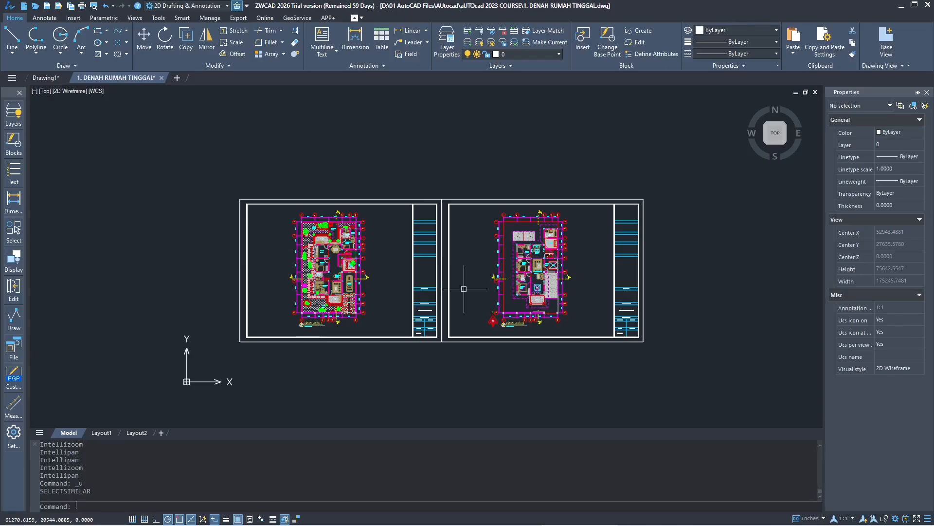
Quick-select all hatch objects in the drawing via QSELECT, then cancel that selection.
text(qse)
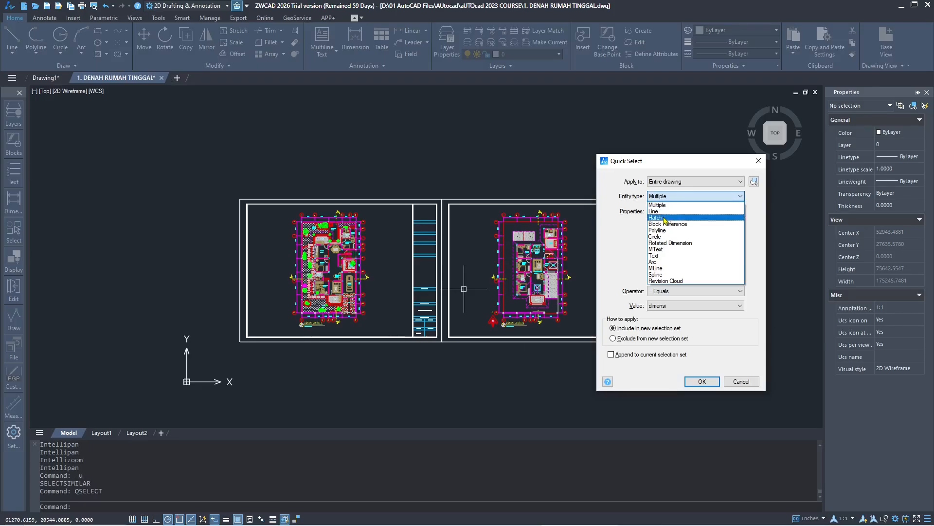
click(655, 217)
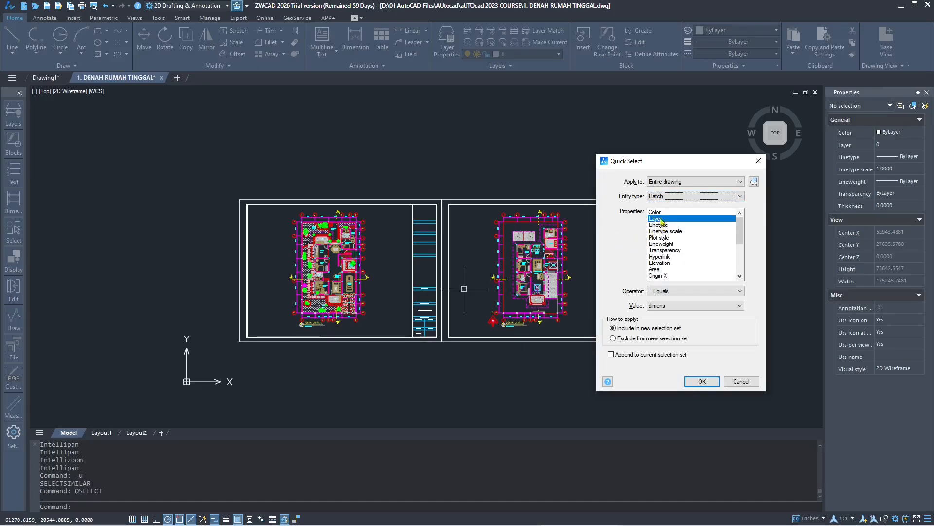
click(654, 211)
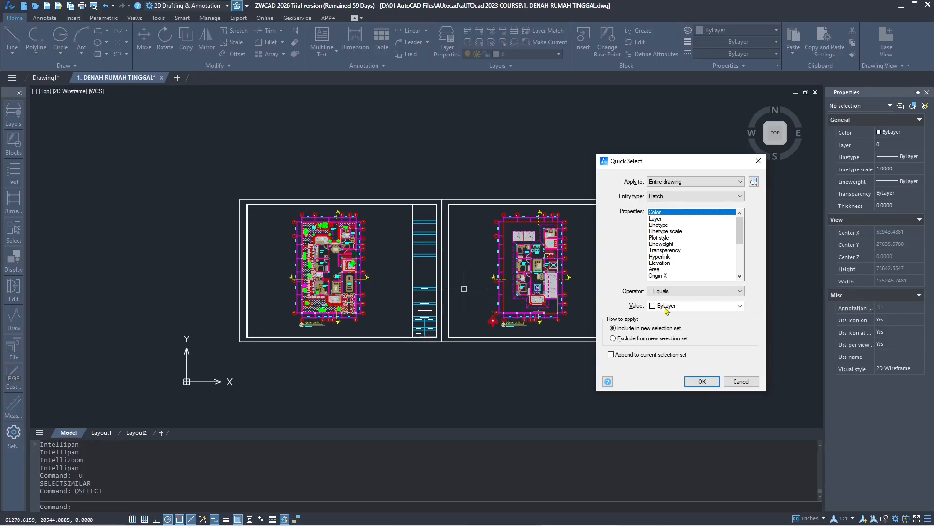
click(701, 380)
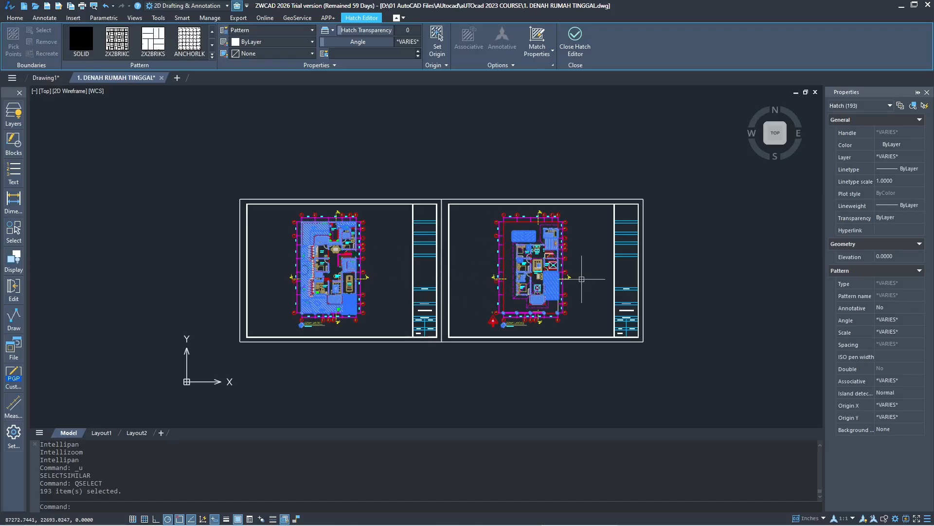
key(Escape)
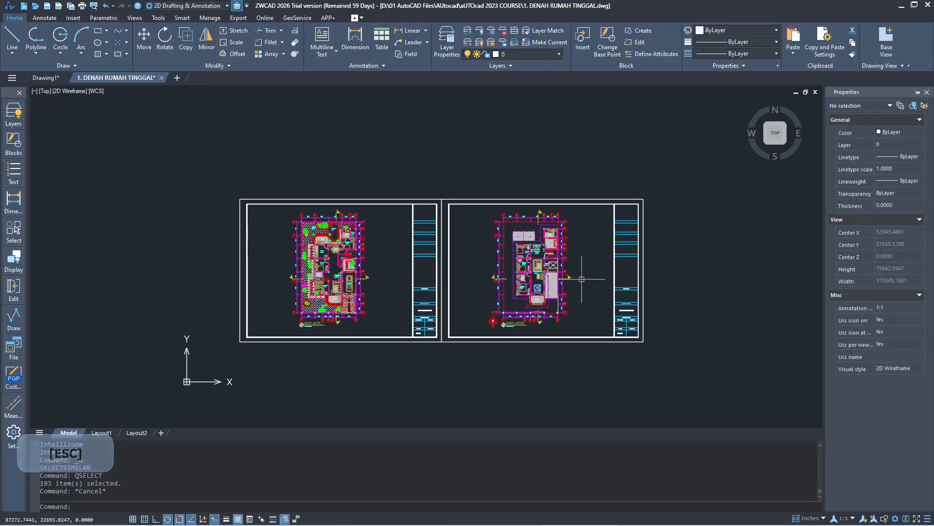
Quick-select objects of any type (Multiple) whose Layer is dimensi, selecting all 95.
text(q)
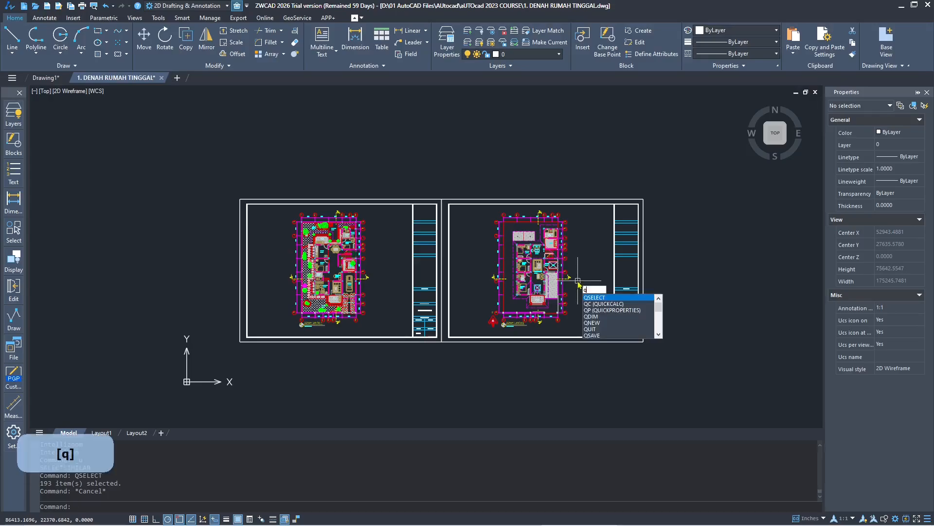
key(enter)
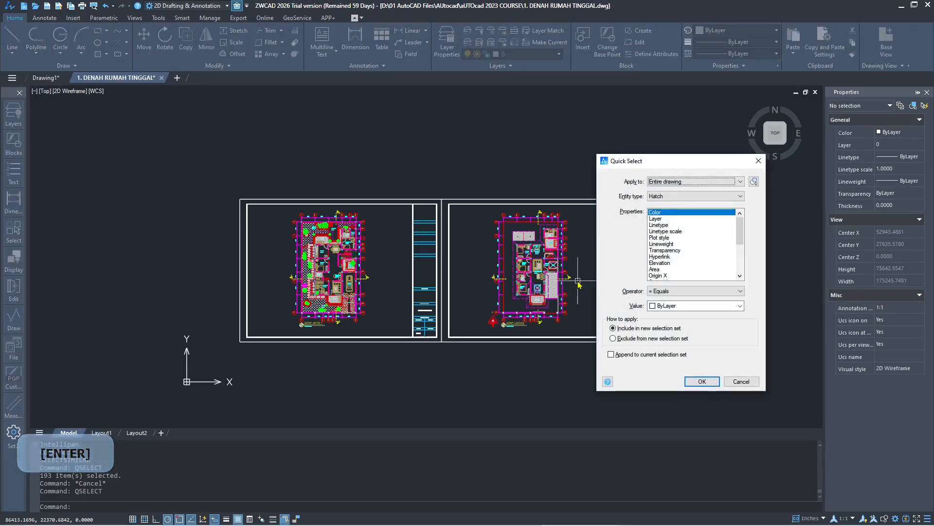
click(695, 196)
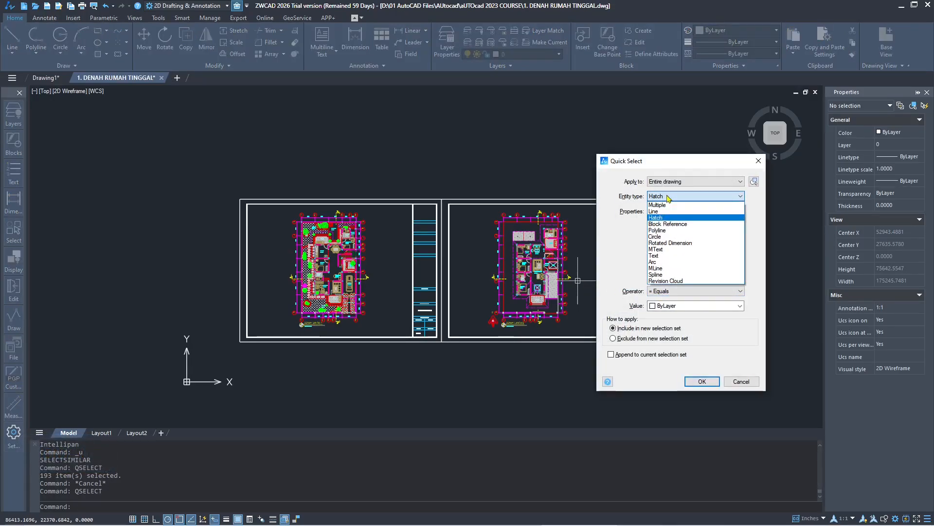
click(656, 205)
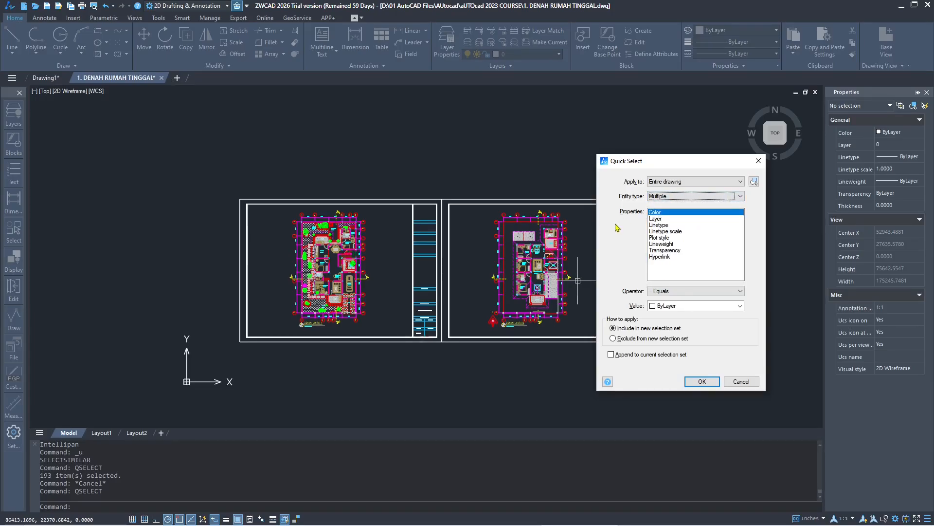
mouse_move(659, 224)
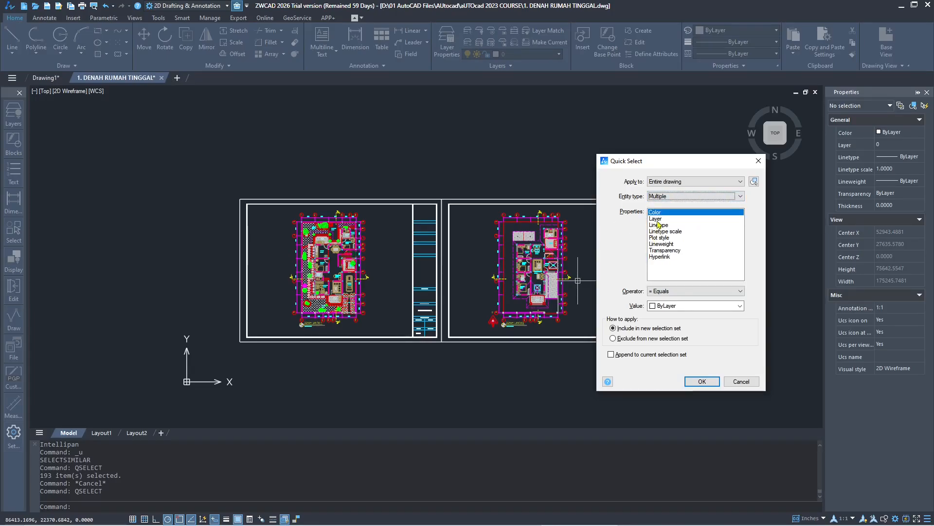
click(740, 306)
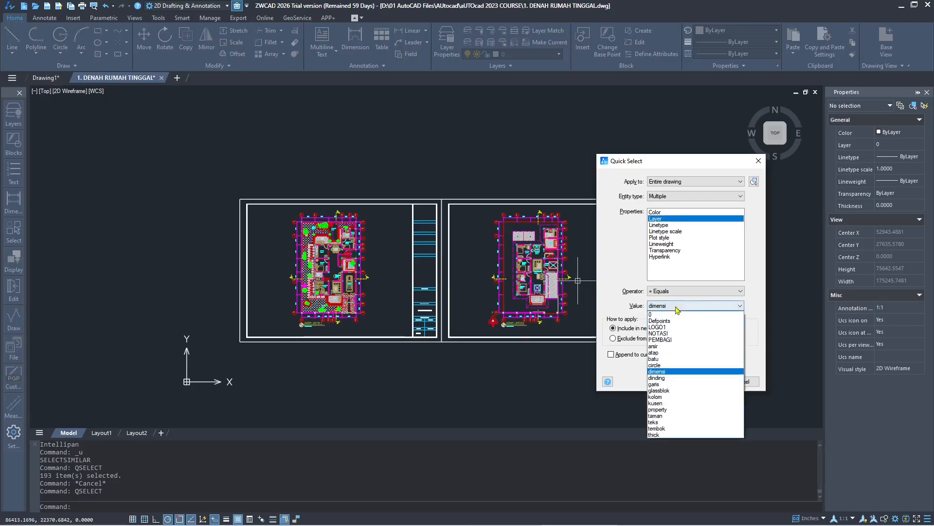
click(657, 371)
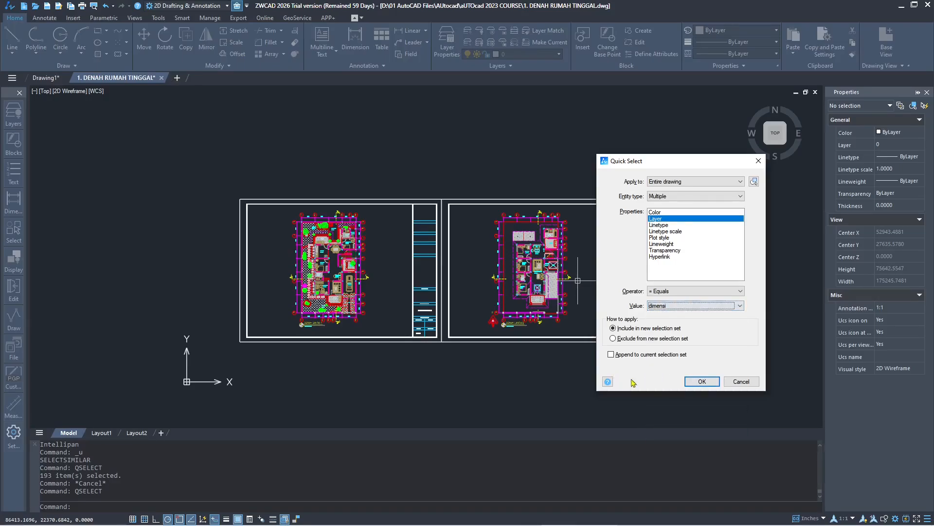
click(702, 381)
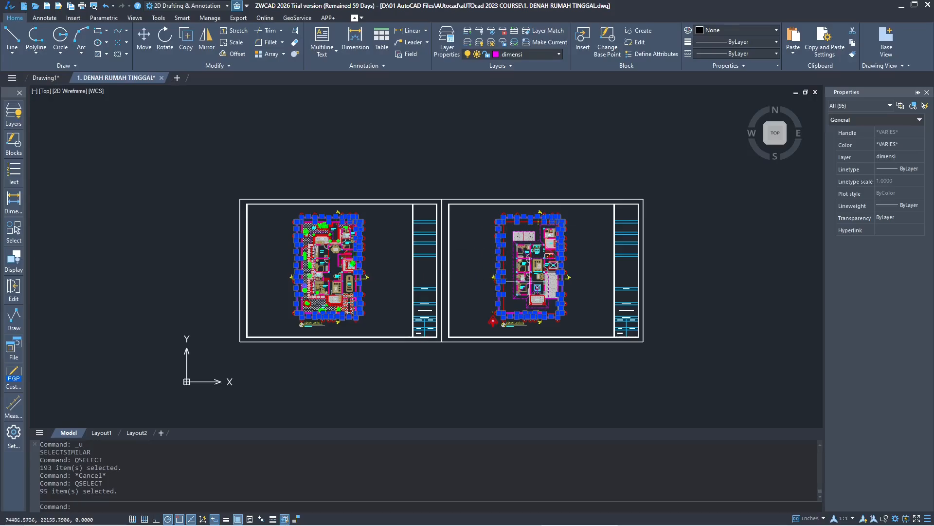
mouse_move(471, 263)
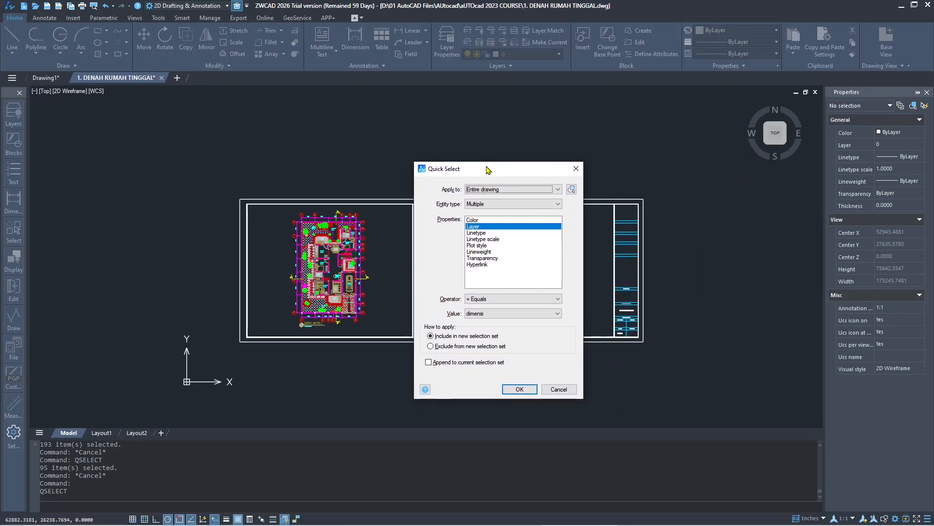
mouse_move(434, 231)
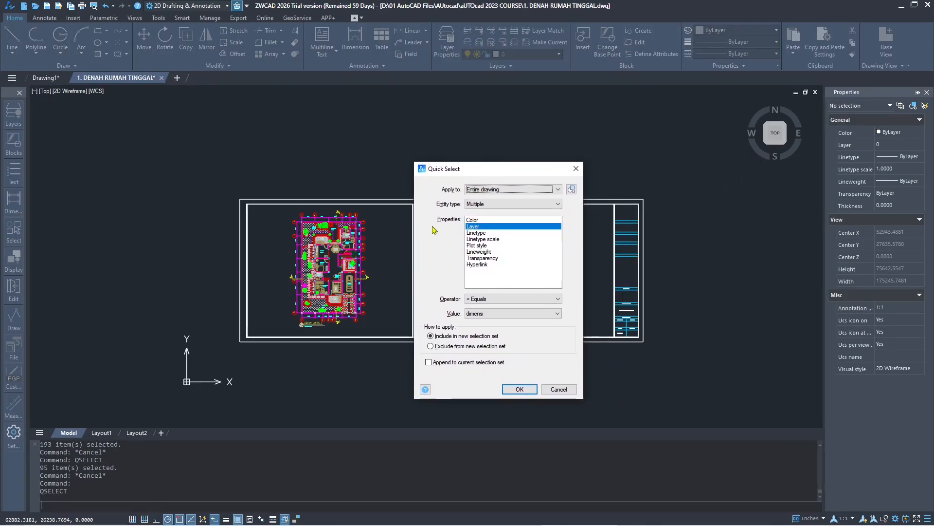